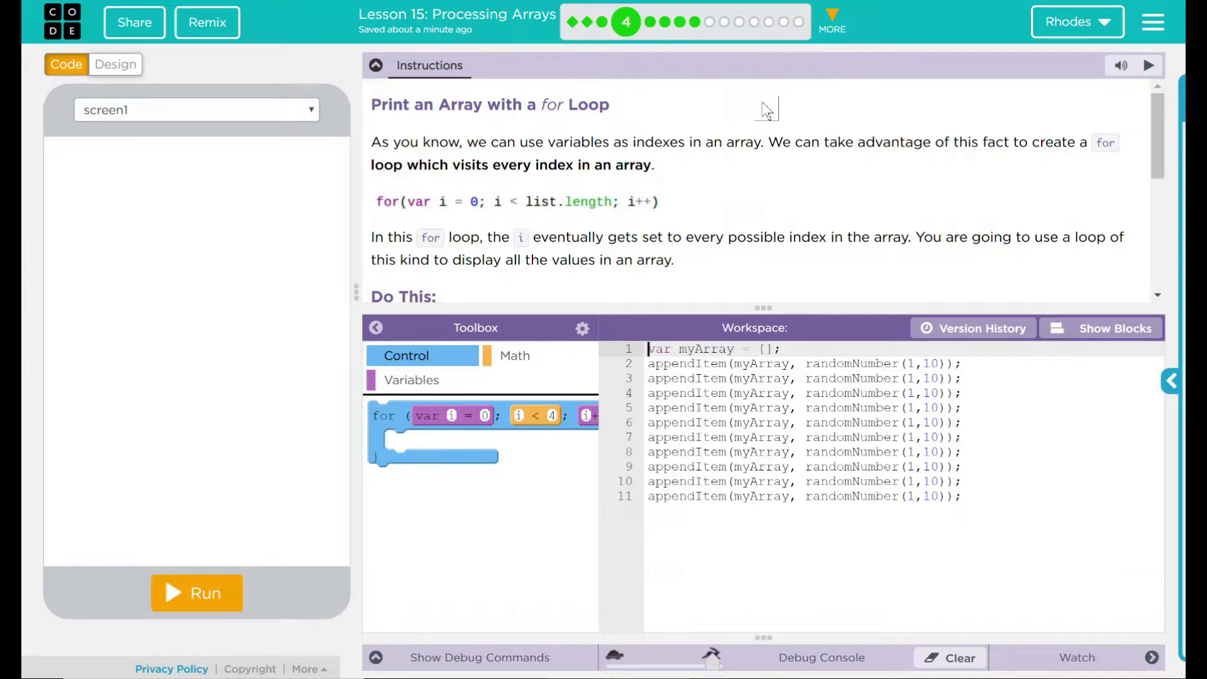
Write the loop header for (var i = 0; i < myArray.length; i++) with an empty body
scroll("down", 3)
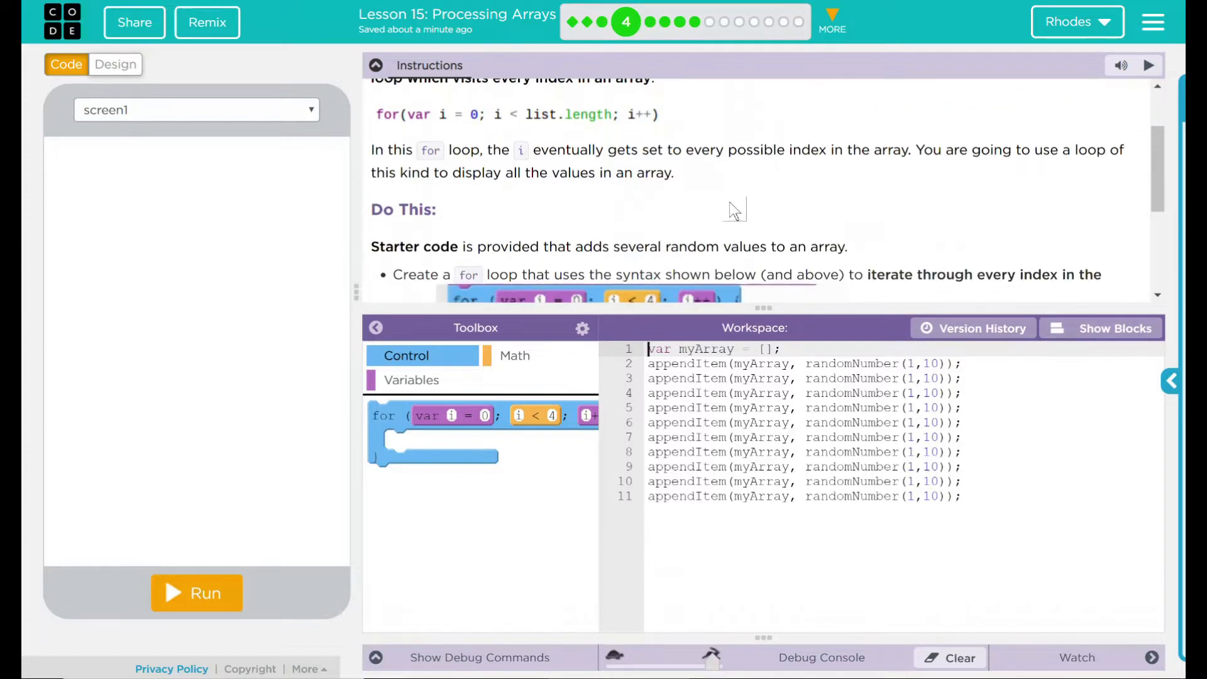
scroll("down", 3)
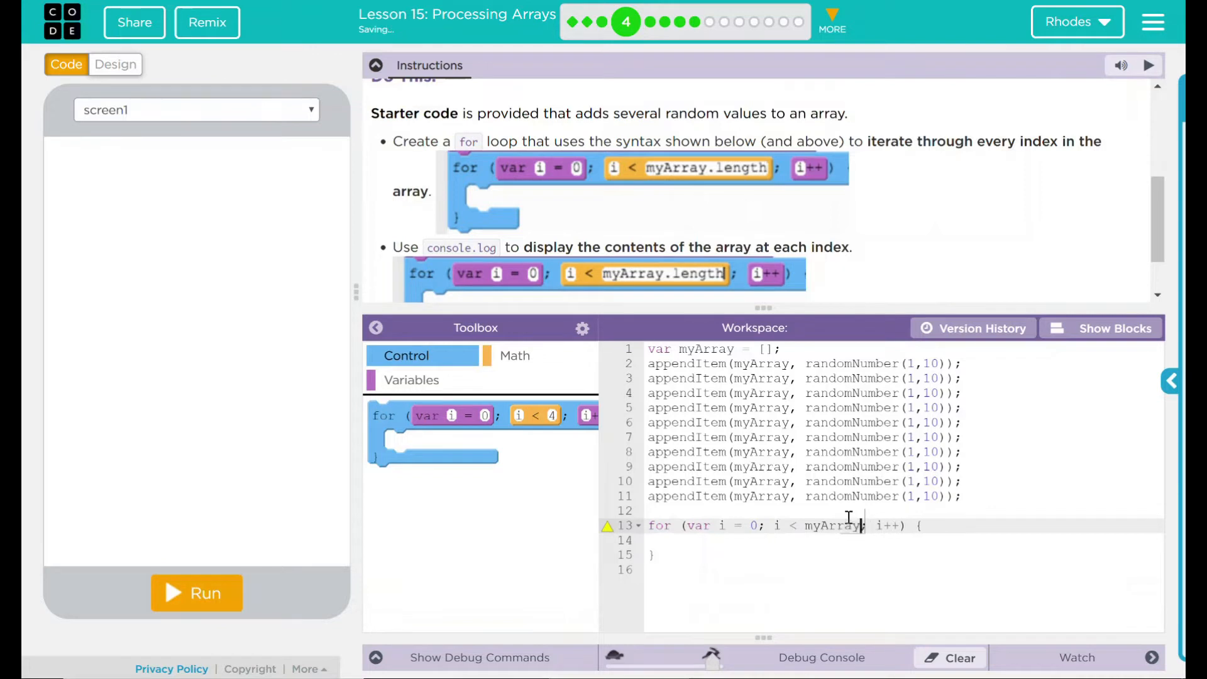
type("len")
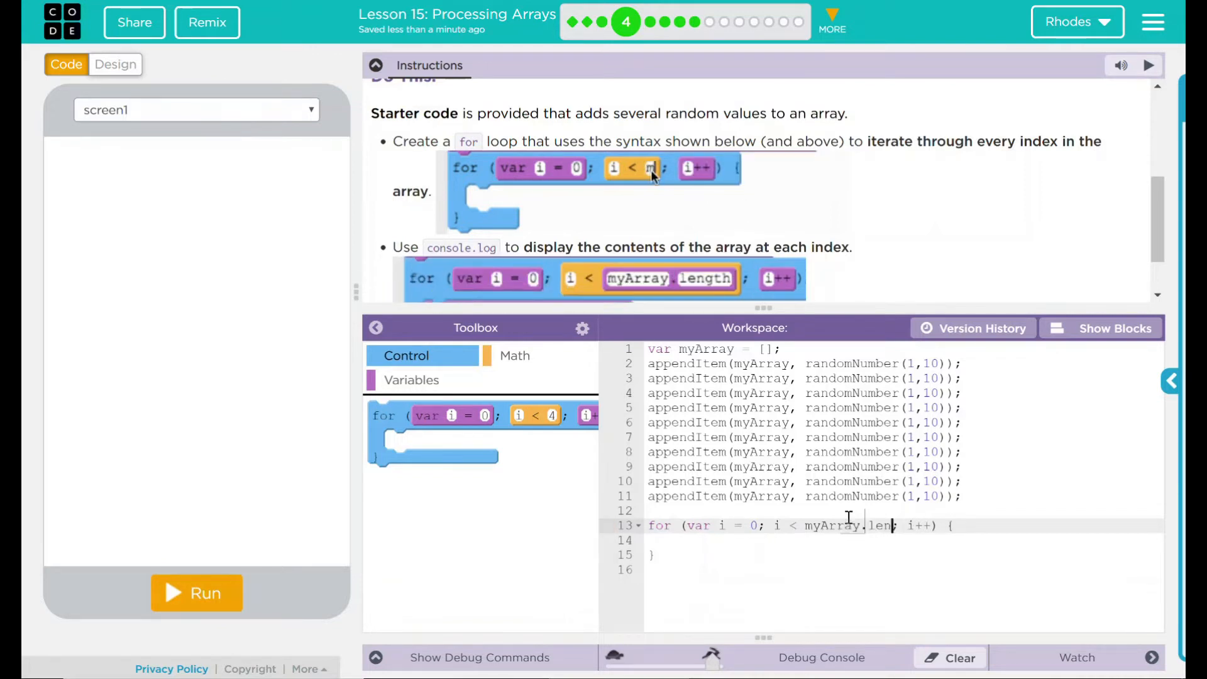
type("length")
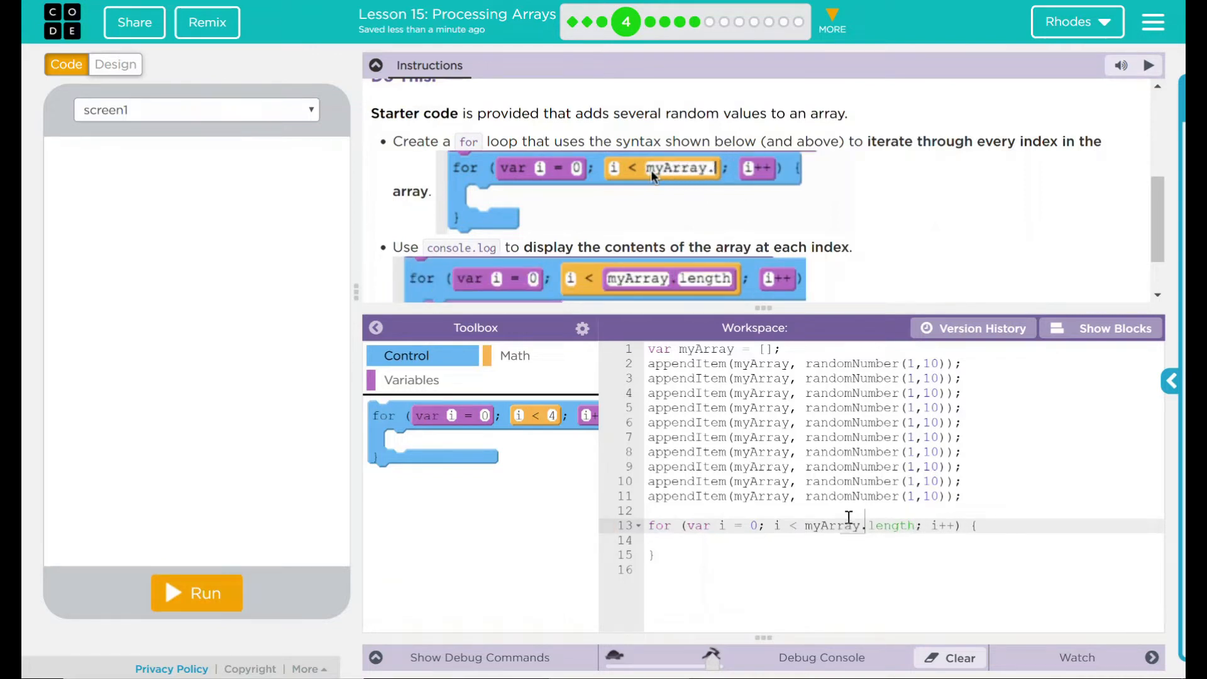
type("length")
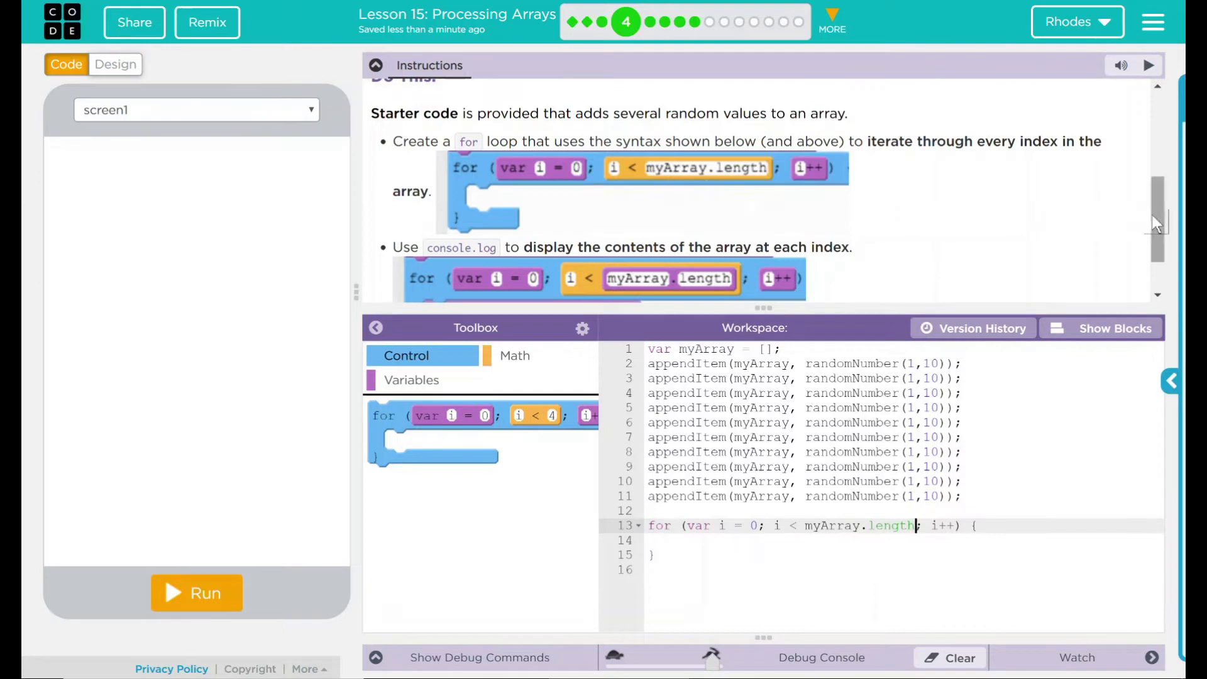
scroll("down", 3)
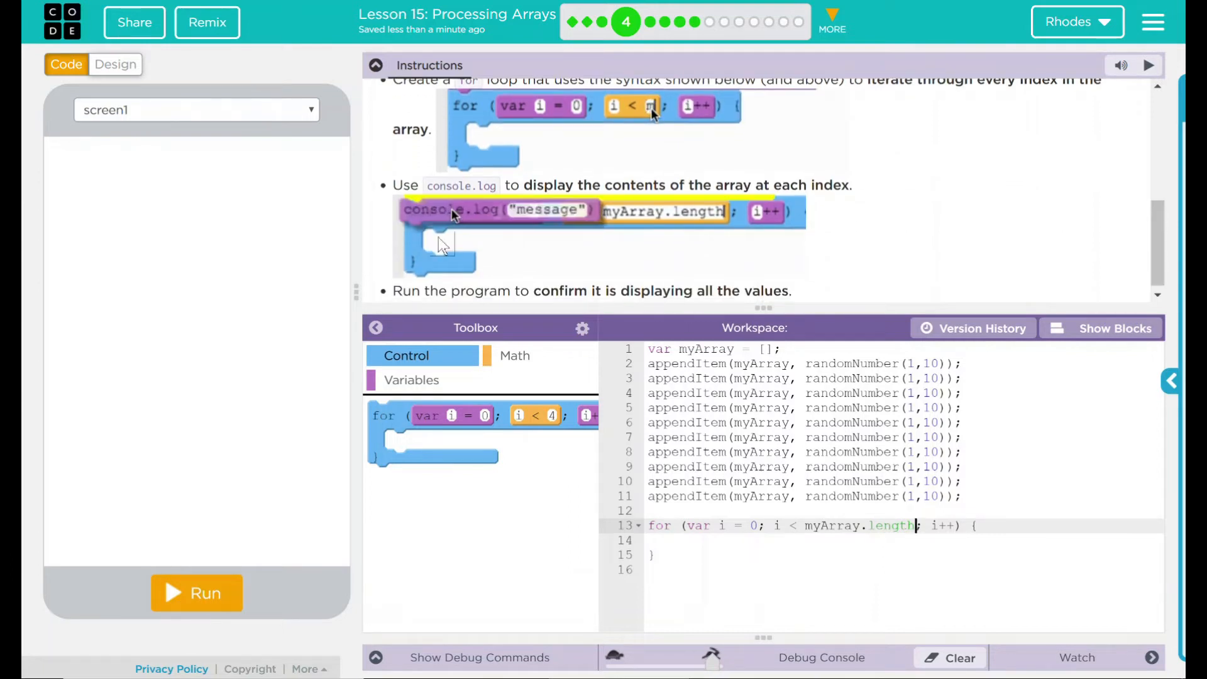
Add console.log(myArray[i]); inside the for loop body on line 14
left_click(412, 380)
type("console.log(m);")
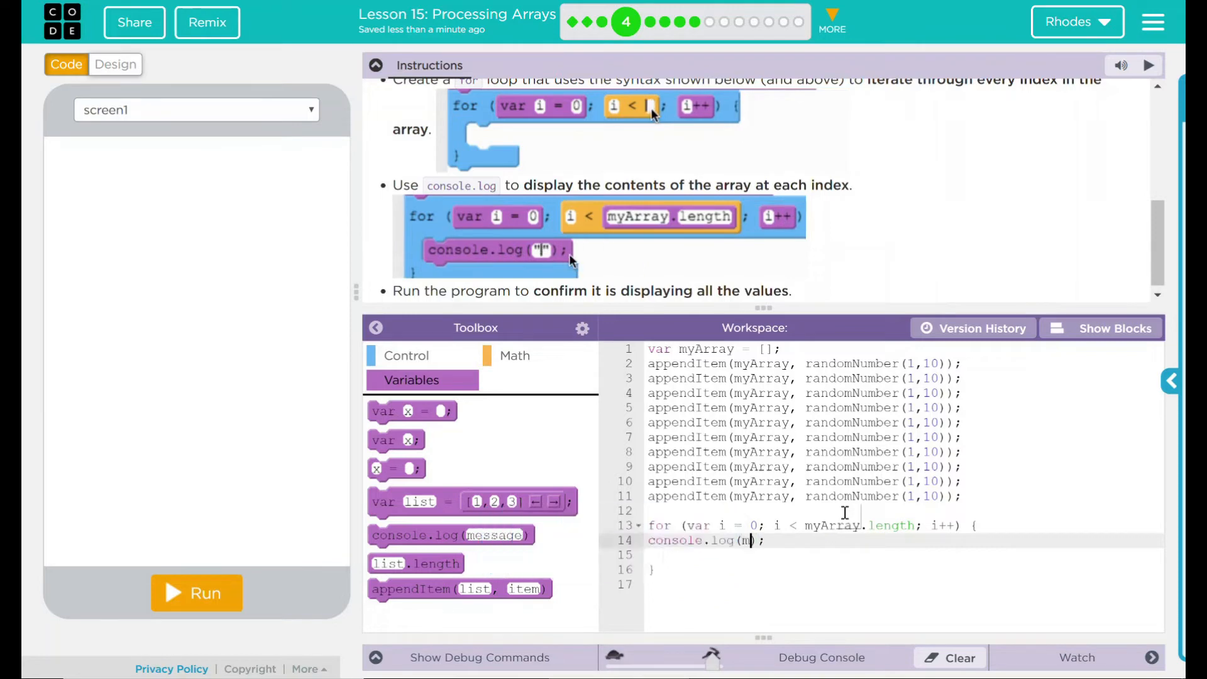
type("yArray[")
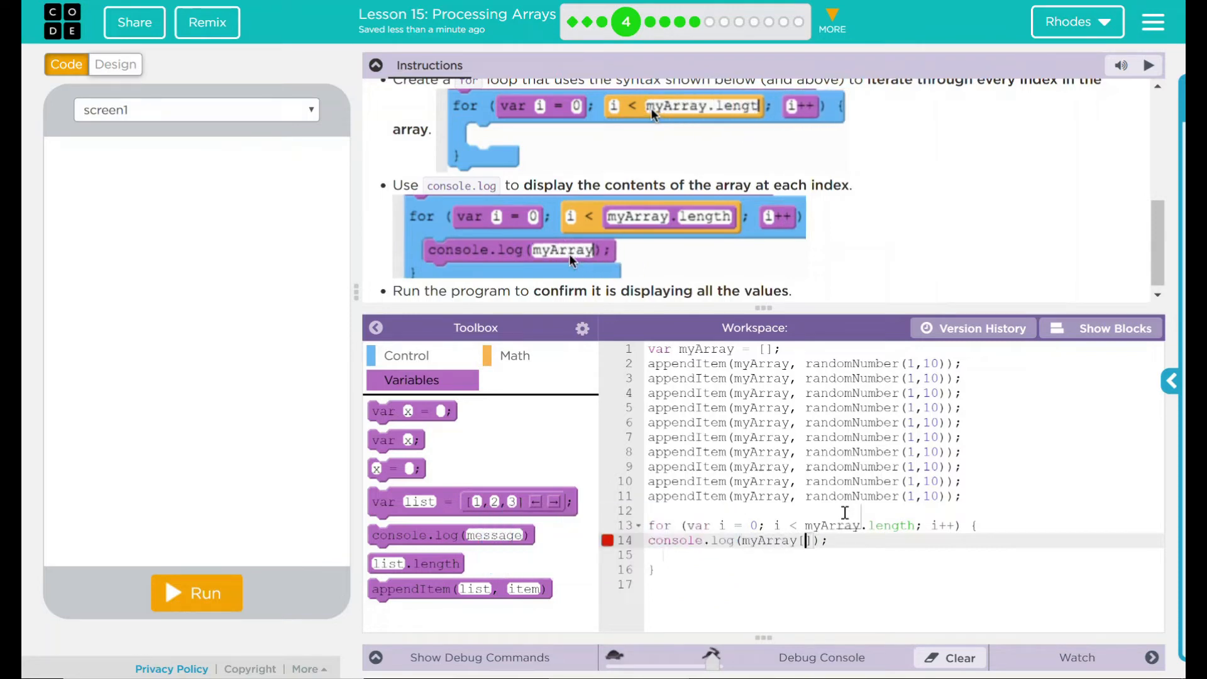
type("i")
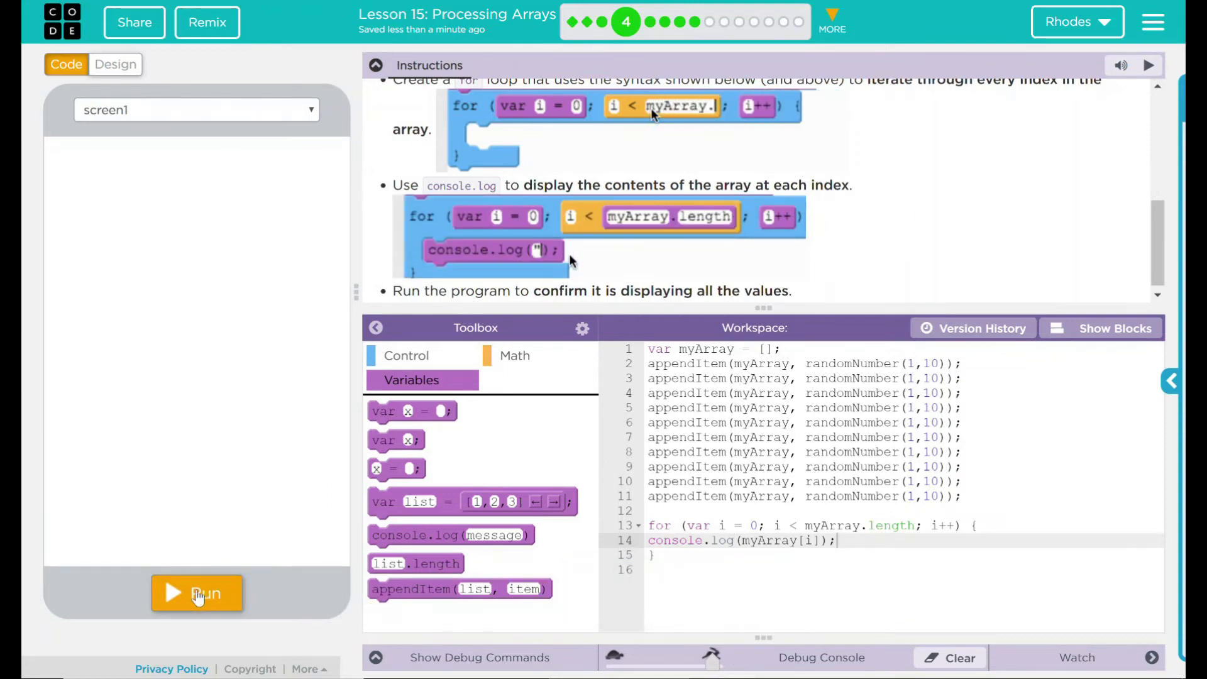
Run, reset and rerun the app, checking the ten random numbers in the Debug Console
left_click(197, 593)
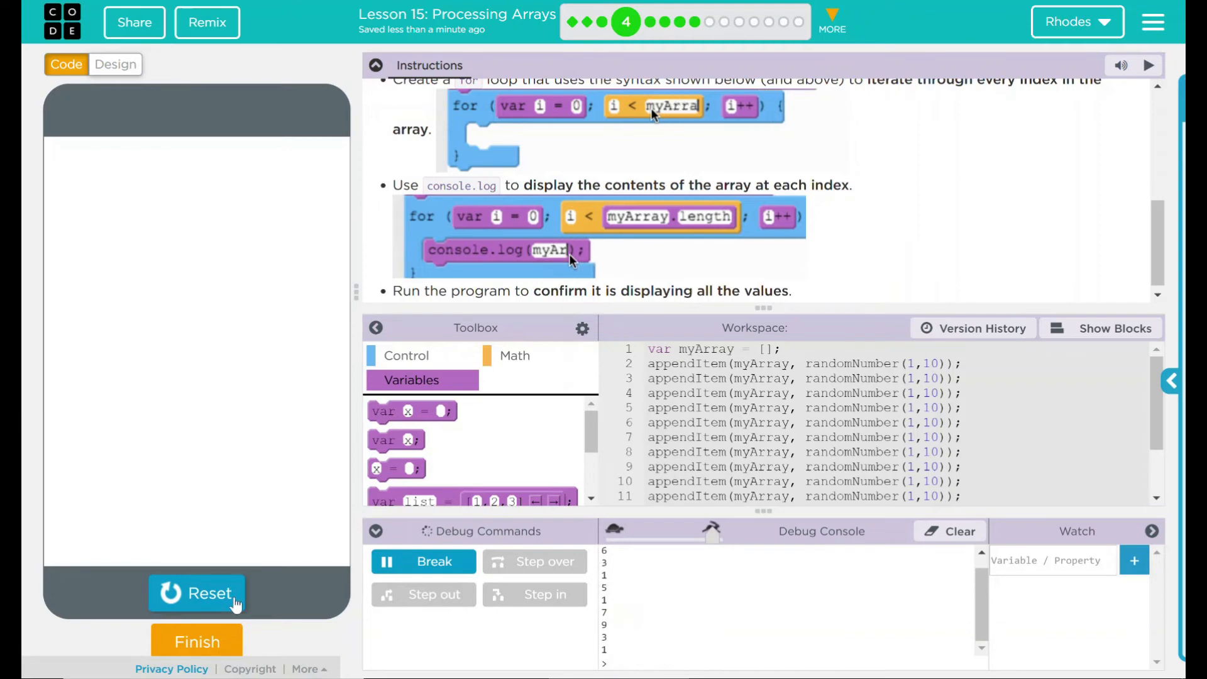
left_click(197, 593)
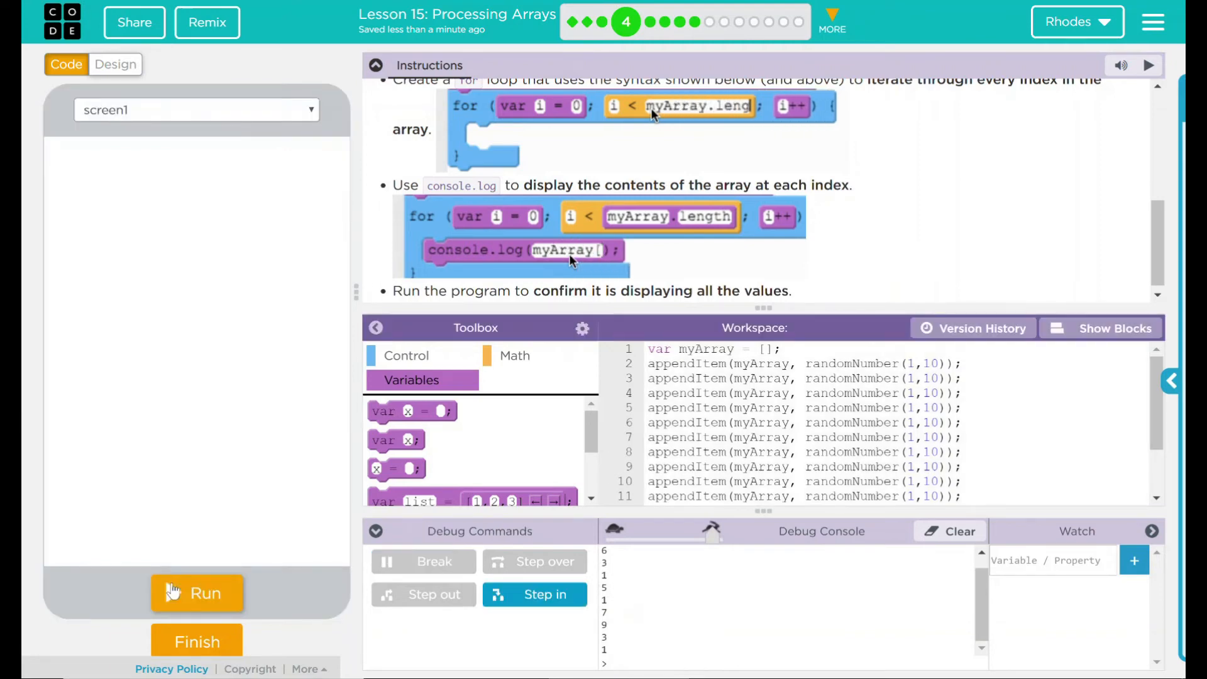
left_click(197, 593)
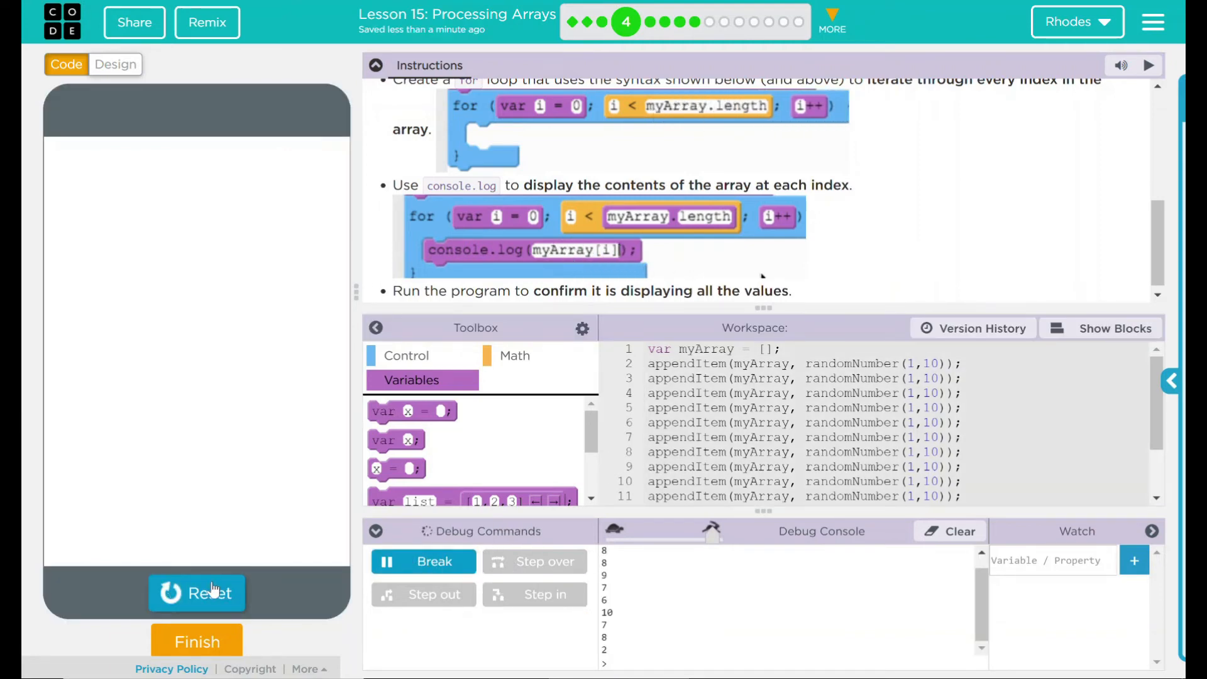
left_click(196, 593)
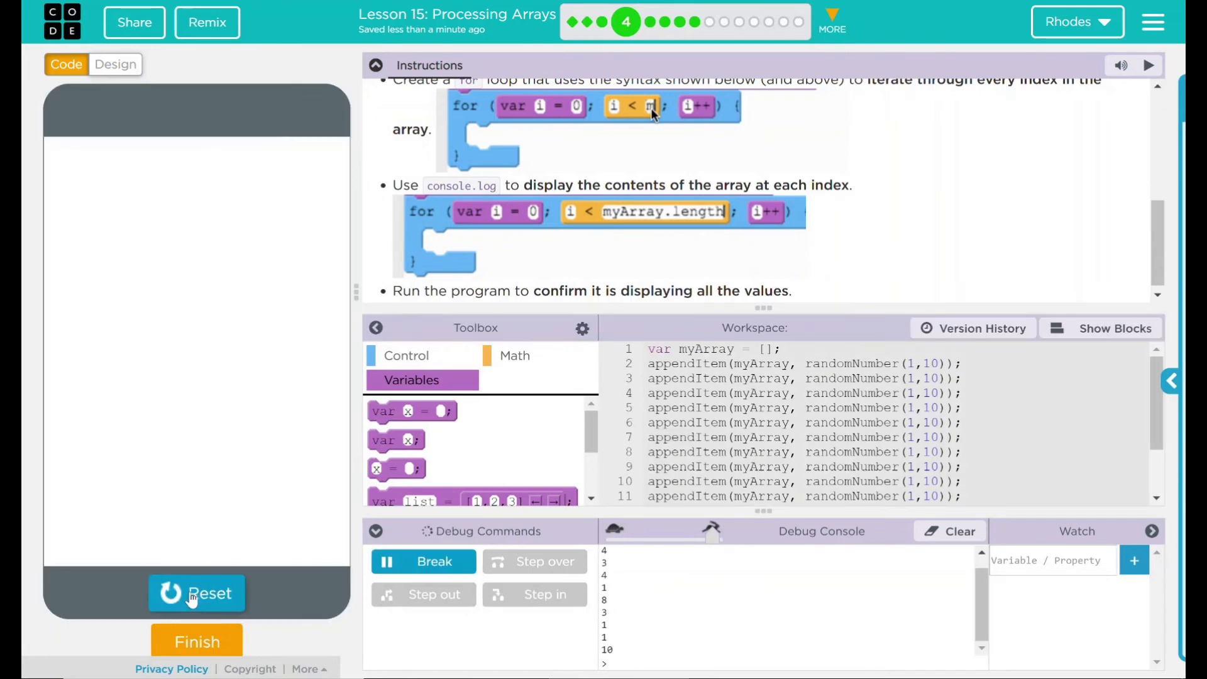
left_click(197, 593)
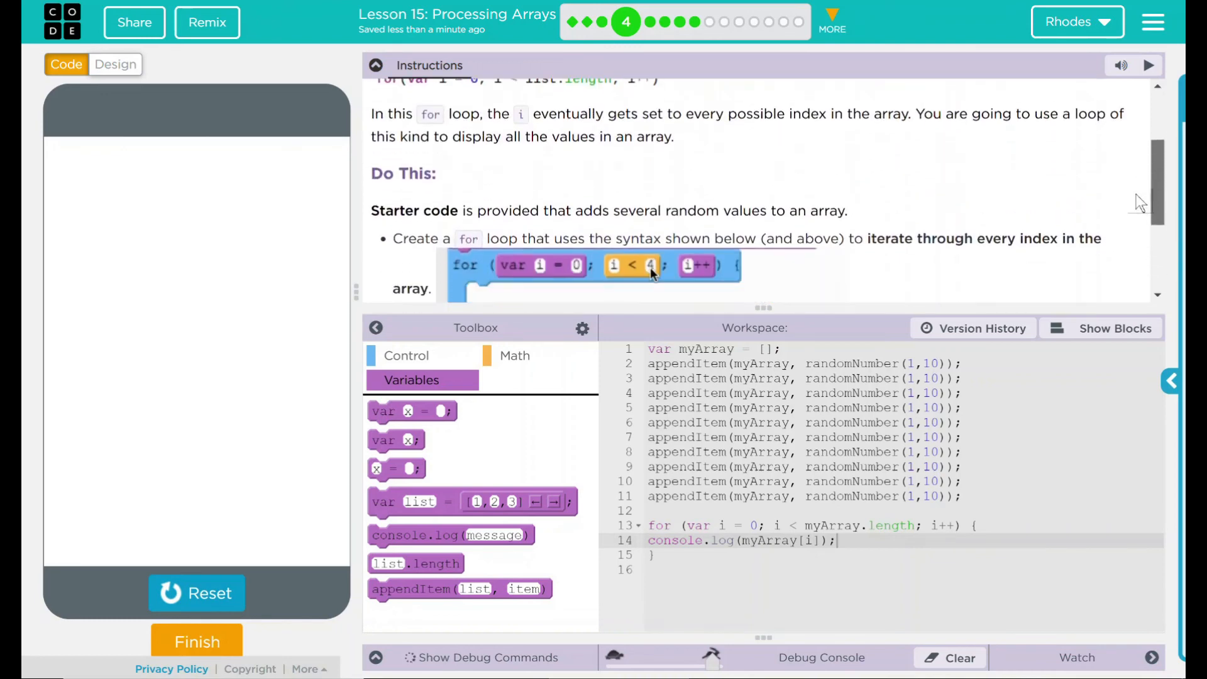
Scroll to the Finish button below the app preview and click it to complete the level
scroll("down", 3)
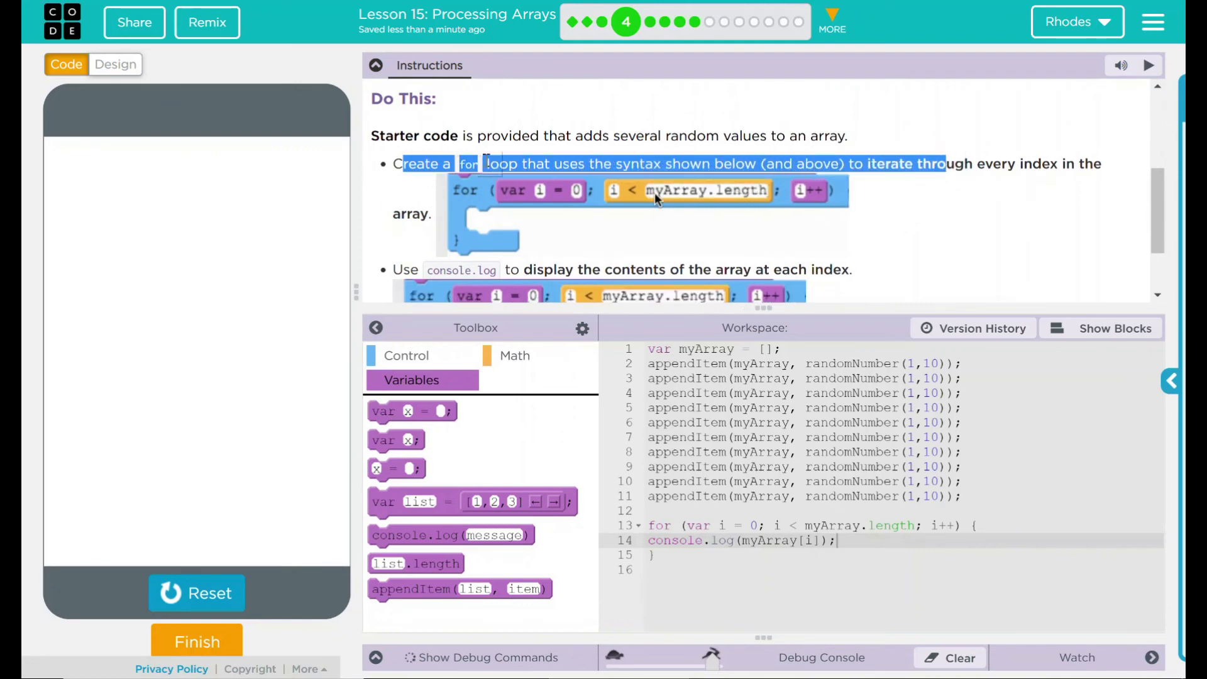
scroll("down", 3)
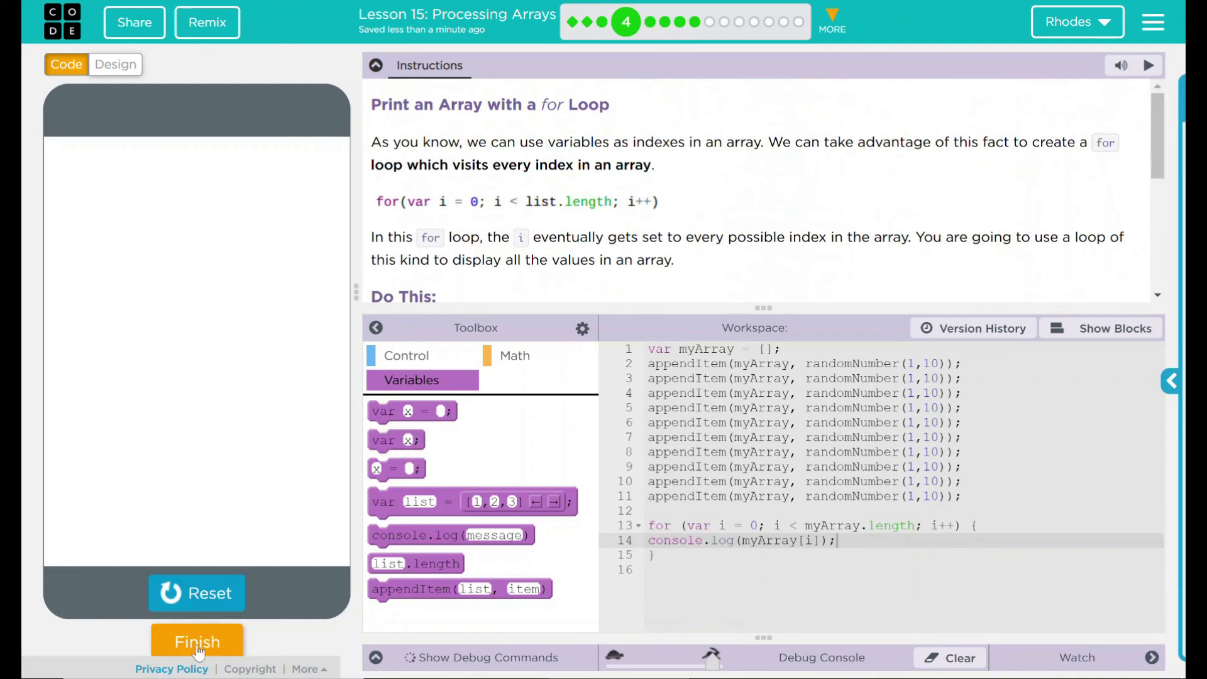
left_click(196, 642)
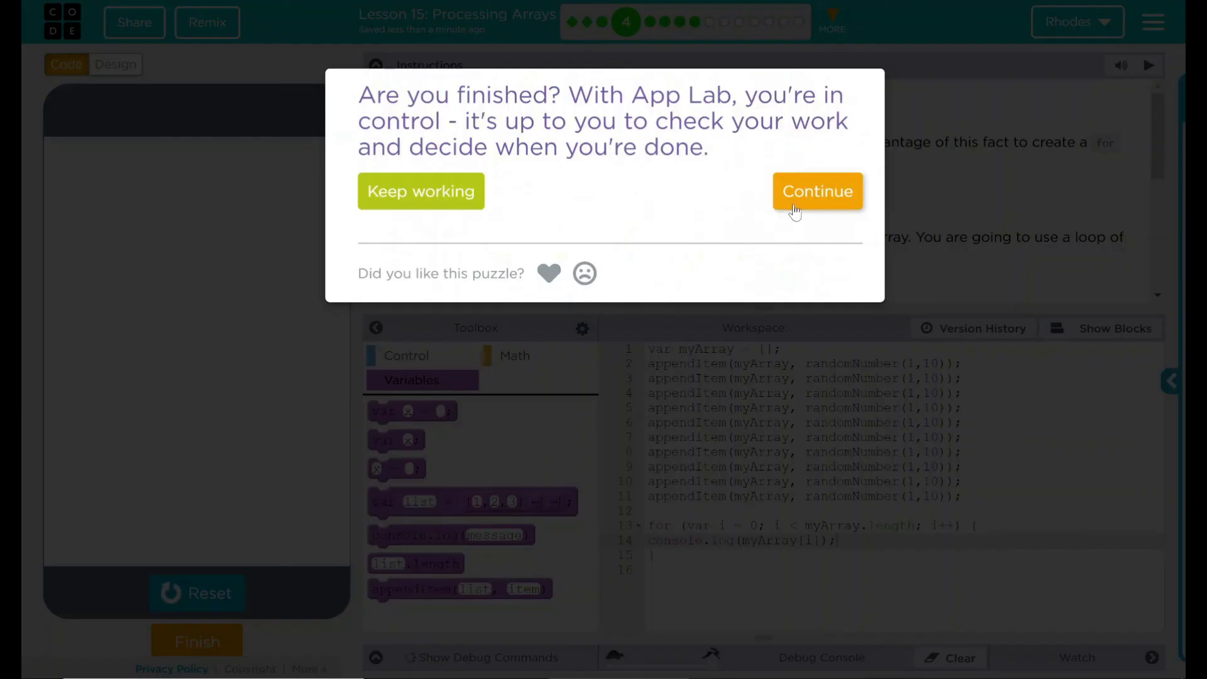